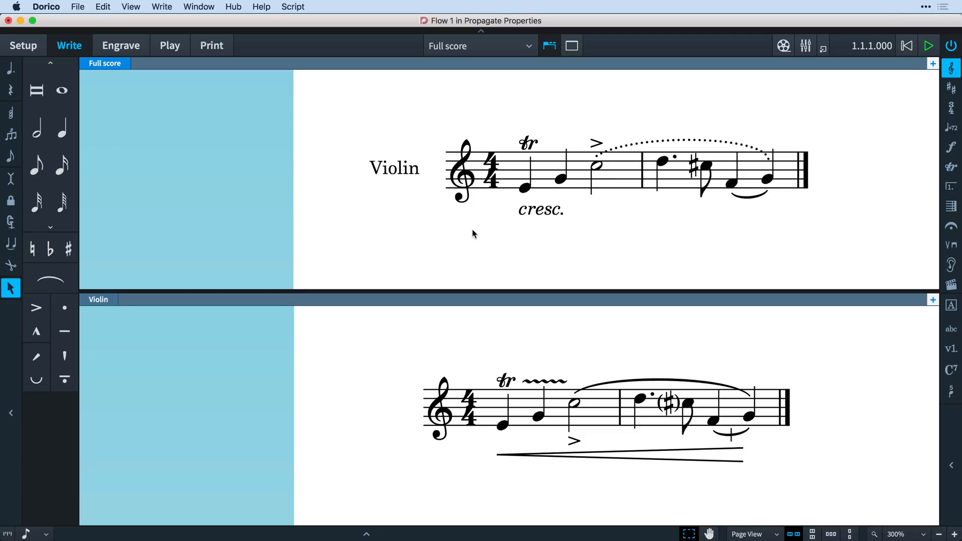
# Select everything in the Violin part and propagate its properties to the full score.
pyautogui.click(540, 209)
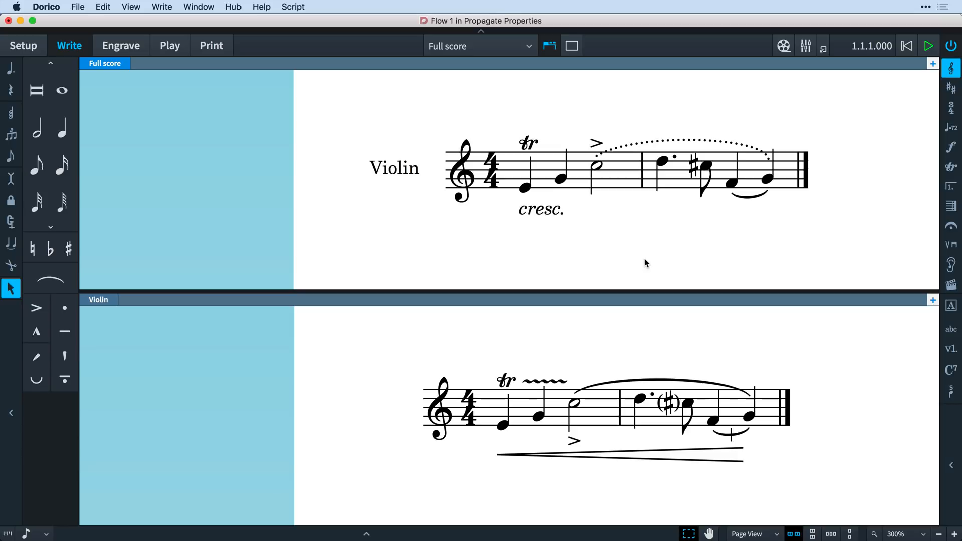
pyautogui.moveTo(553, 151)
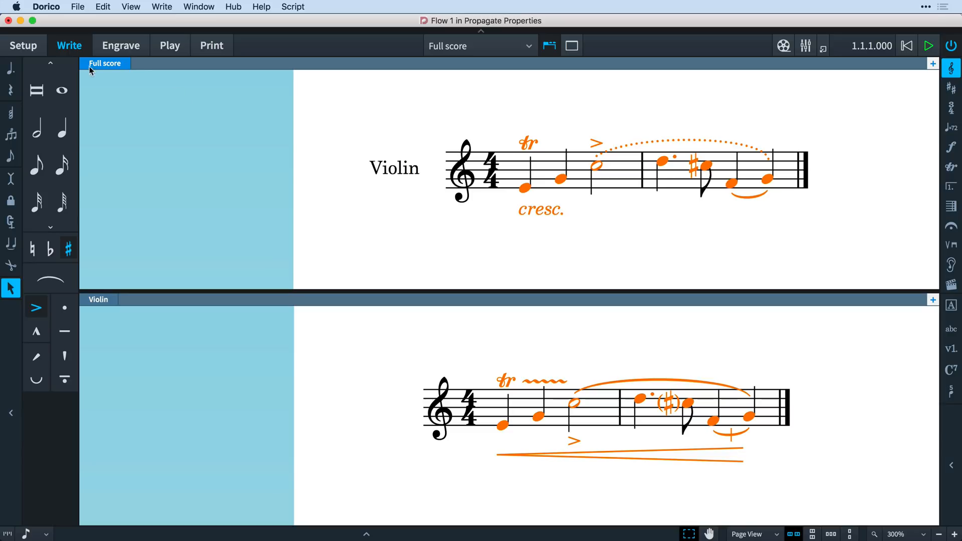
pyautogui.moveTo(104, 6)
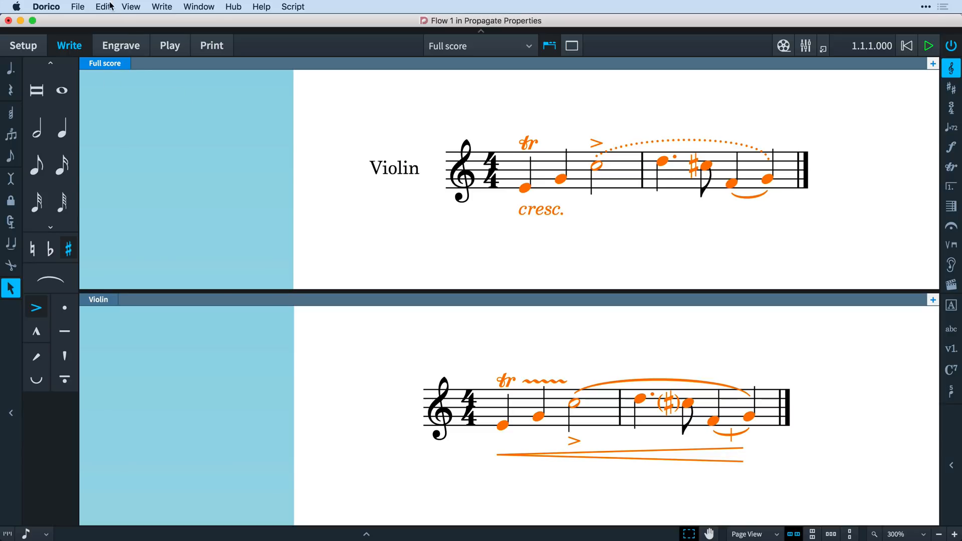
pyautogui.click(102, 7)
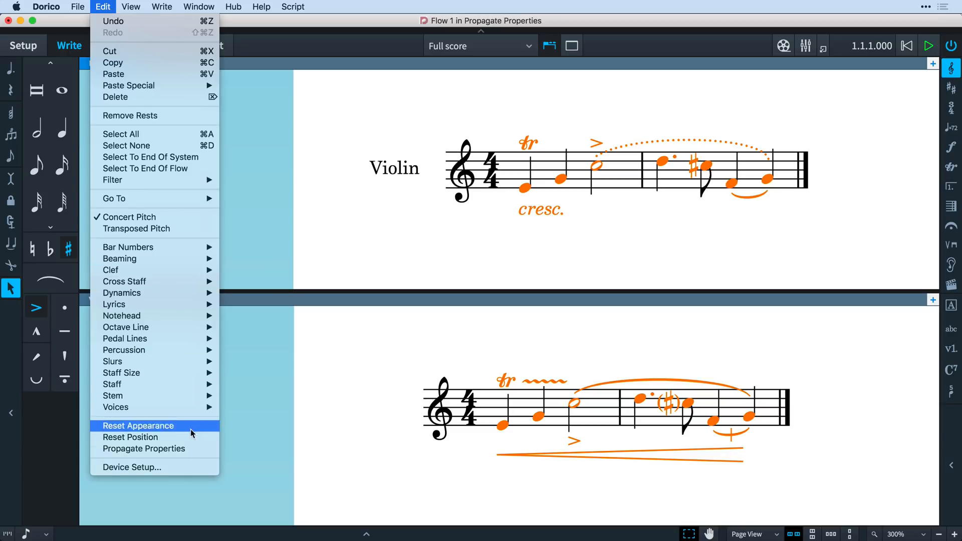
pyautogui.click(137, 424)
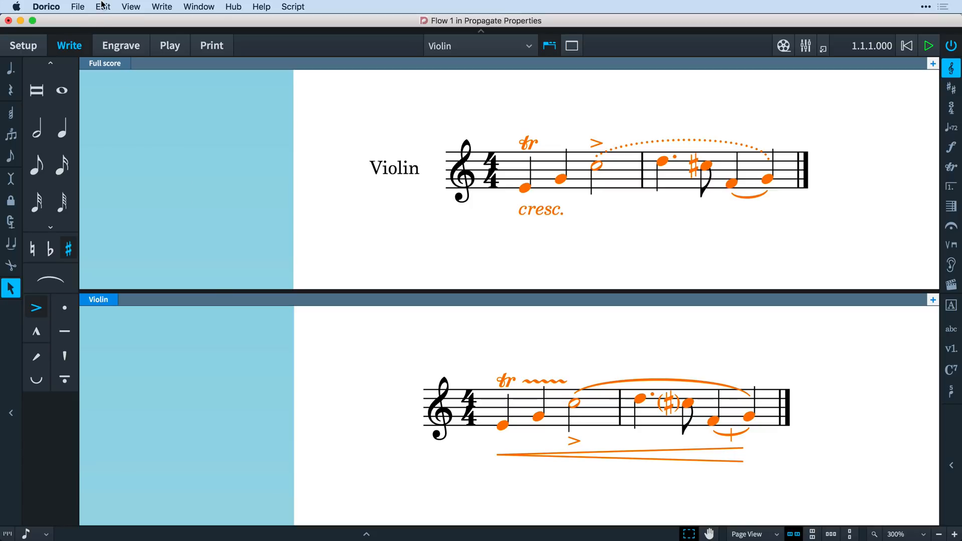
pyautogui.click(102, 7)
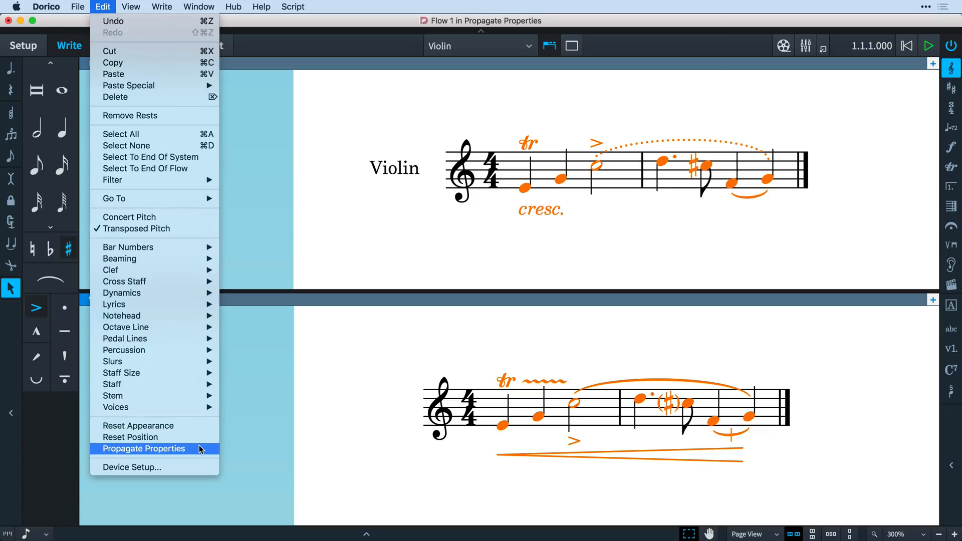
pyautogui.click(143, 449)
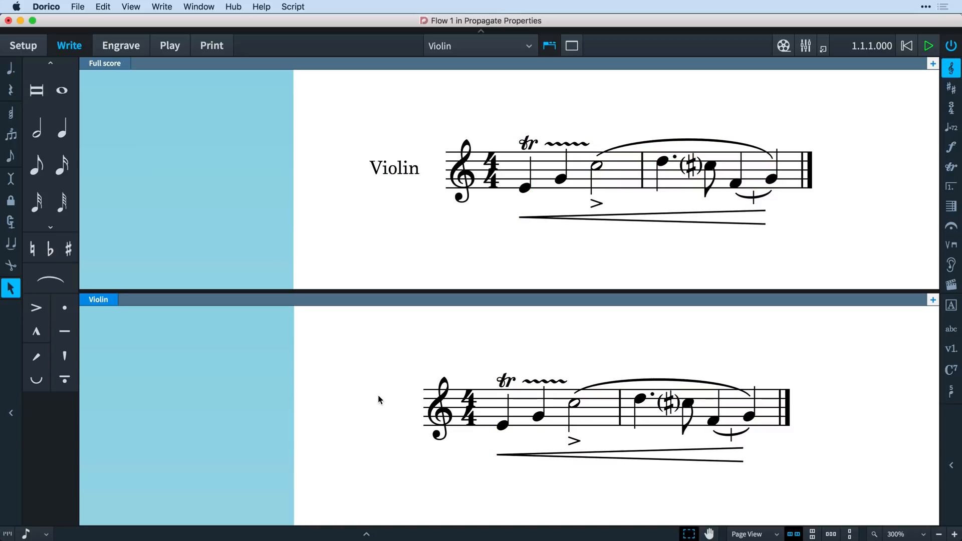
pyautogui.moveTo(356, 397)
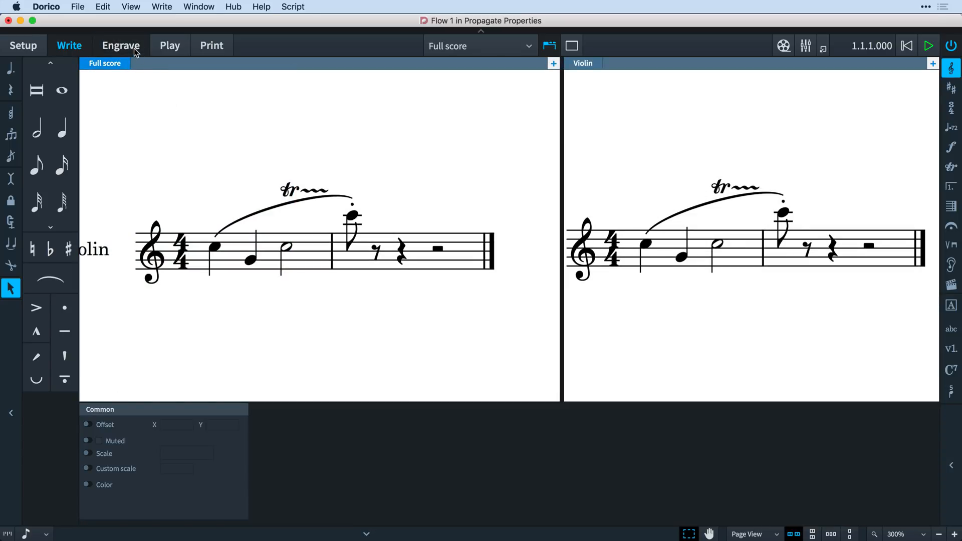
# In Engrave mode set the trill's slur-relative position to Inside and propagate it to the part.
pyautogui.click(121, 45)
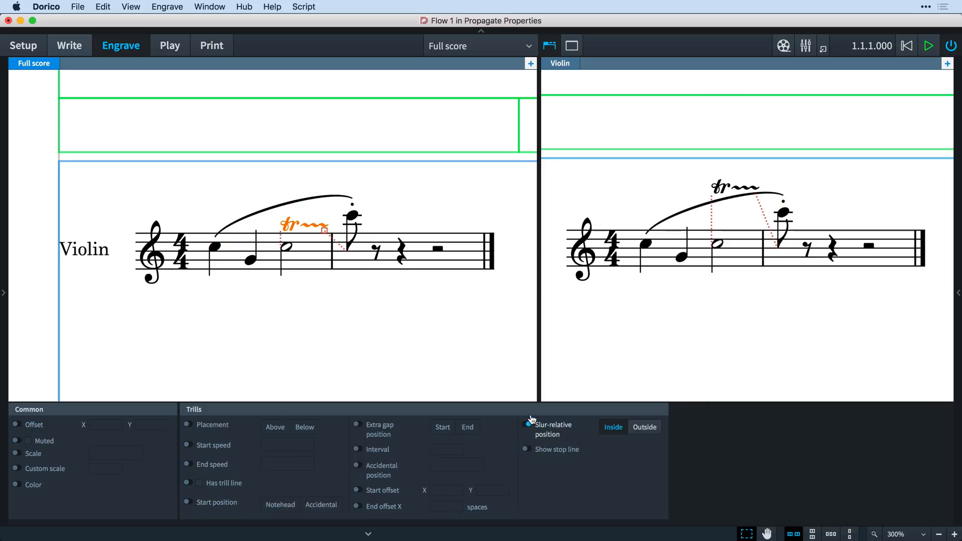
pyautogui.click(524, 424)
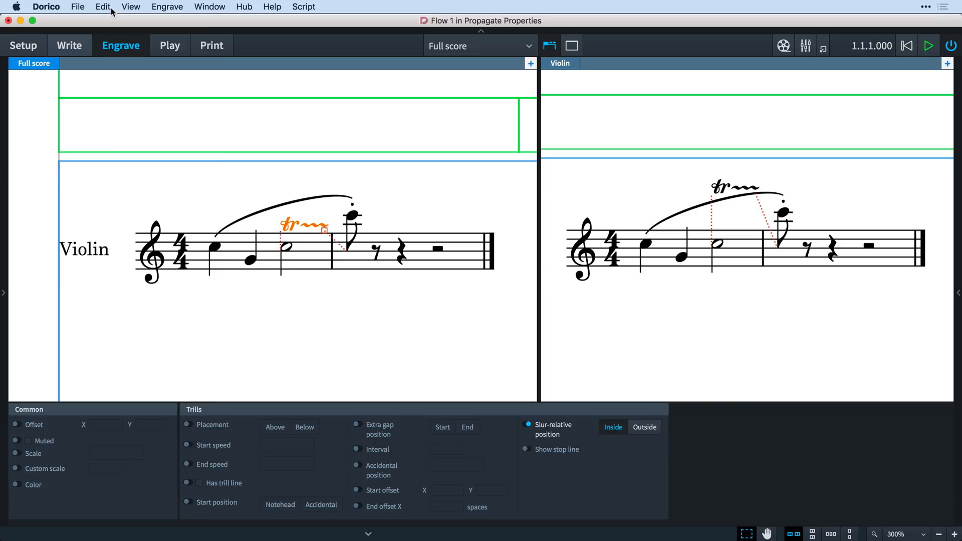
pyautogui.click(102, 7)
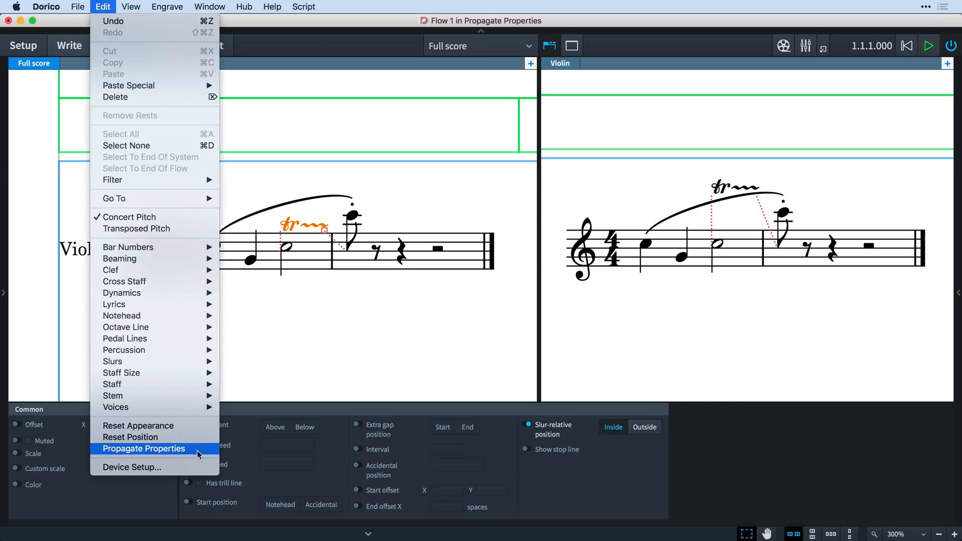
pyautogui.click(143, 449)
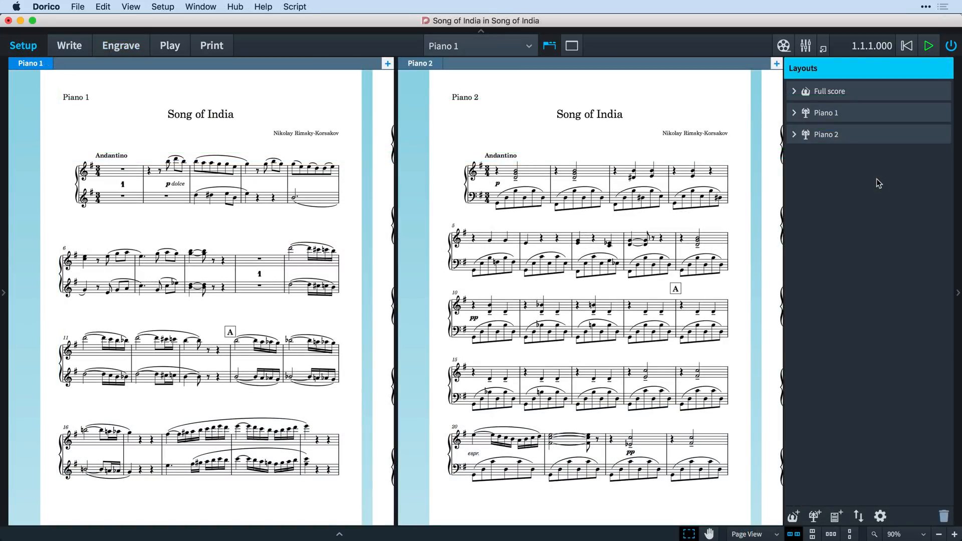
# Propagate Piano 1's part formatting onto the Piano 2 layout via the Layouts panel.
pyautogui.click(824, 113)
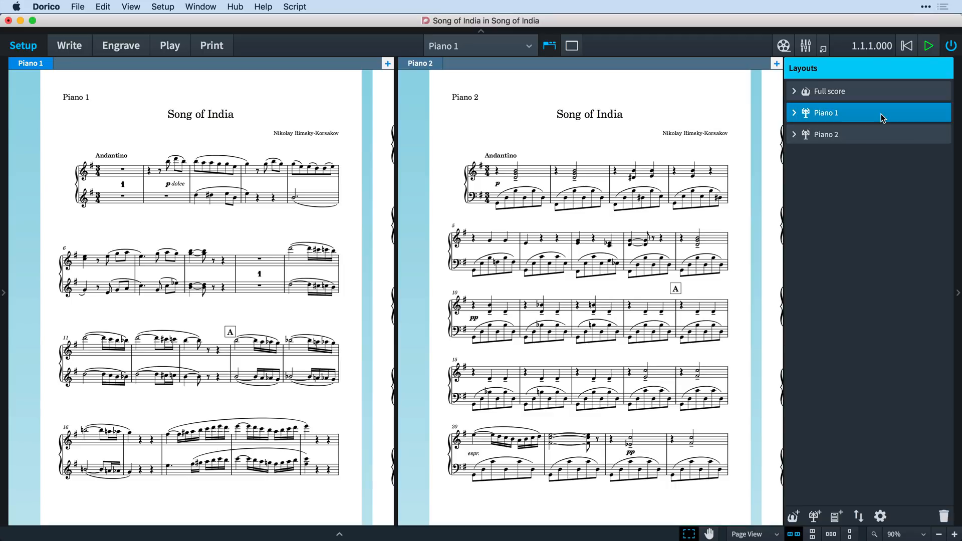
pyautogui.rightClick(823, 112)
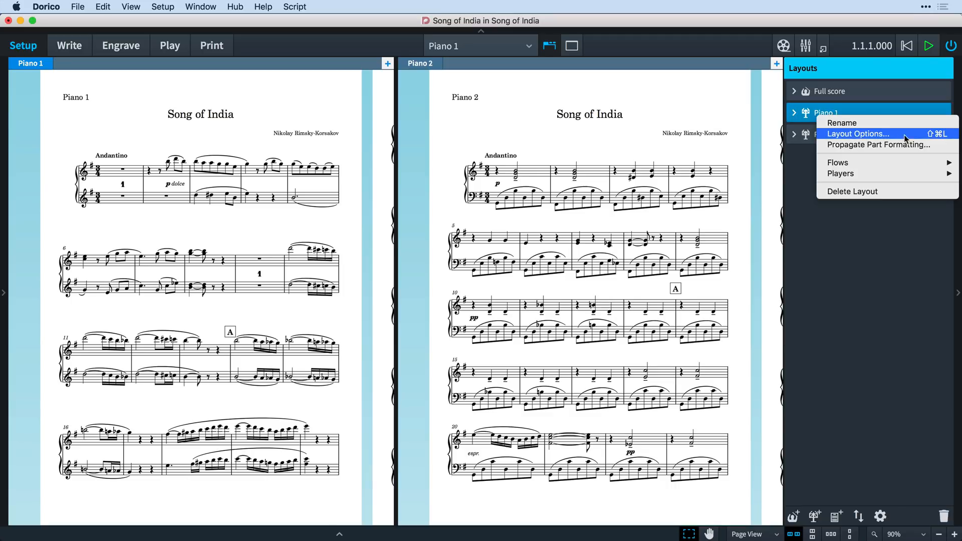
pyautogui.moveTo(878, 144)
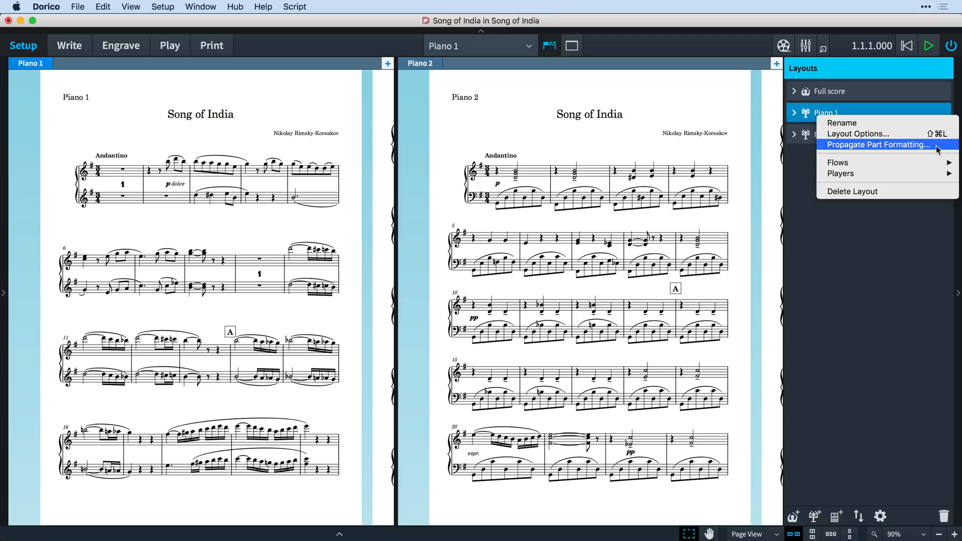
pyautogui.click(878, 144)
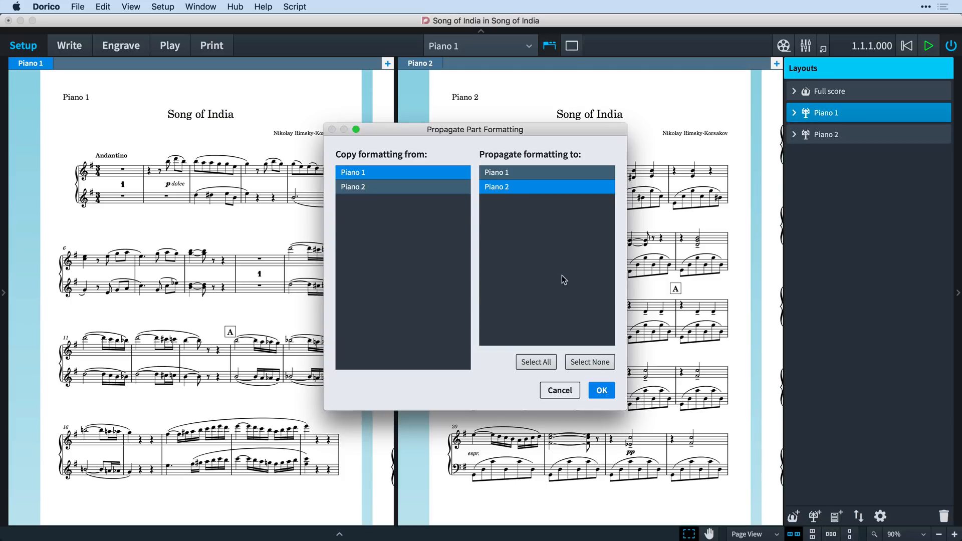
pyautogui.click(600, 389)
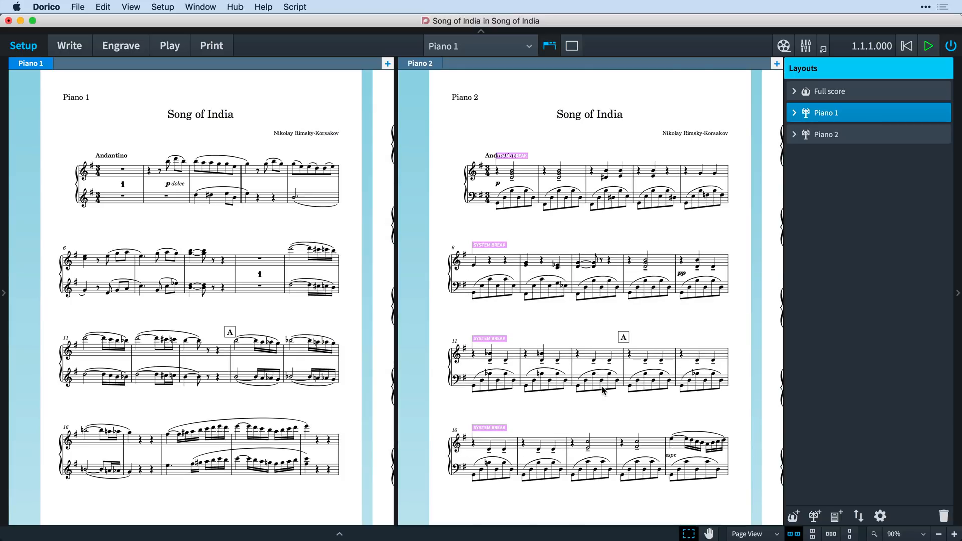
pyautogui.moveTo(604, 401)
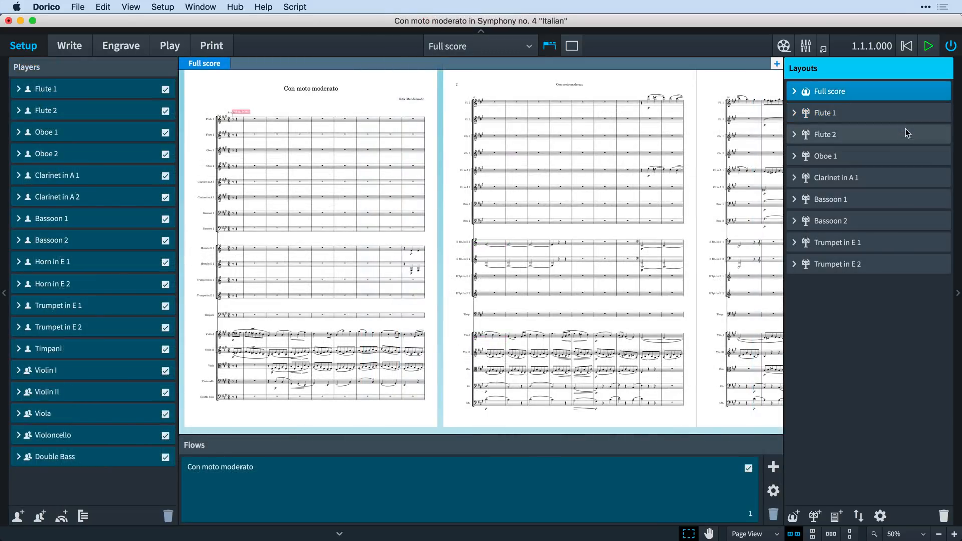
# Check which players the existing layouts hold, then create default part layouts for the rest.
pyautogui.click(824, 157)
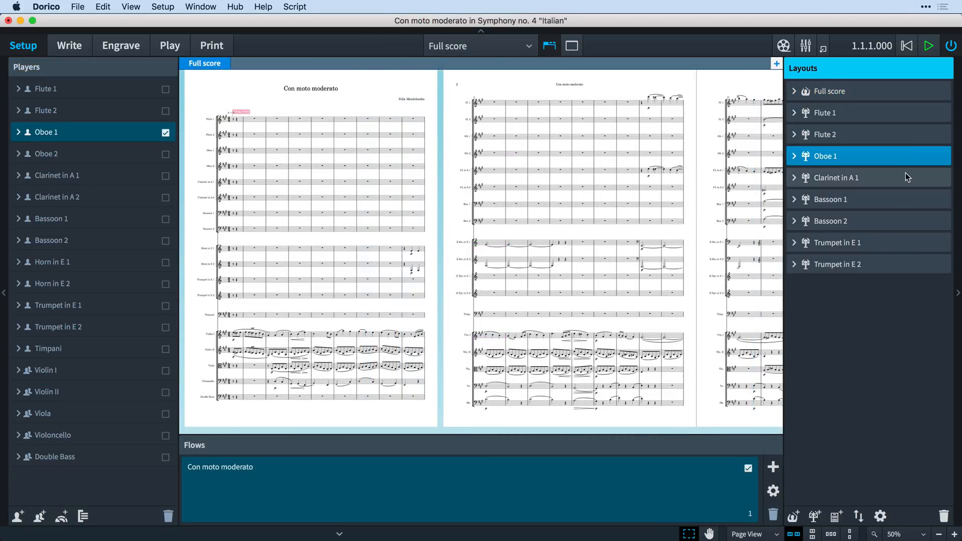
pyautogui.click(834, 241)
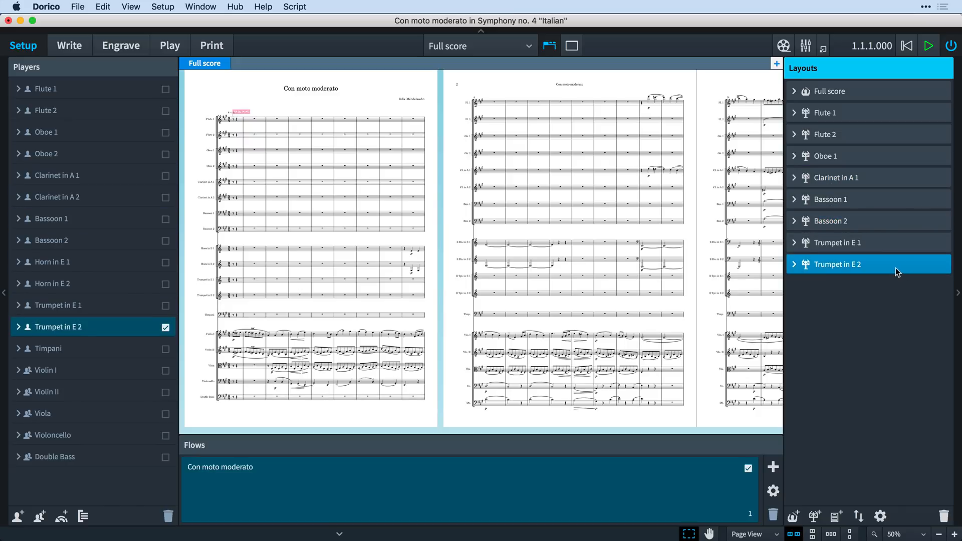
pyautogui.click(163, 7)
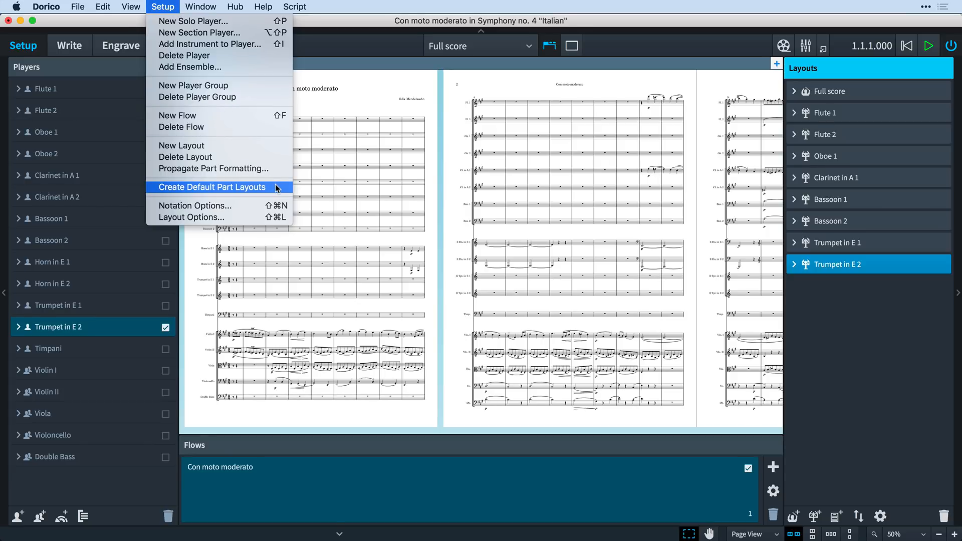
pyautogui.click(211, 187)
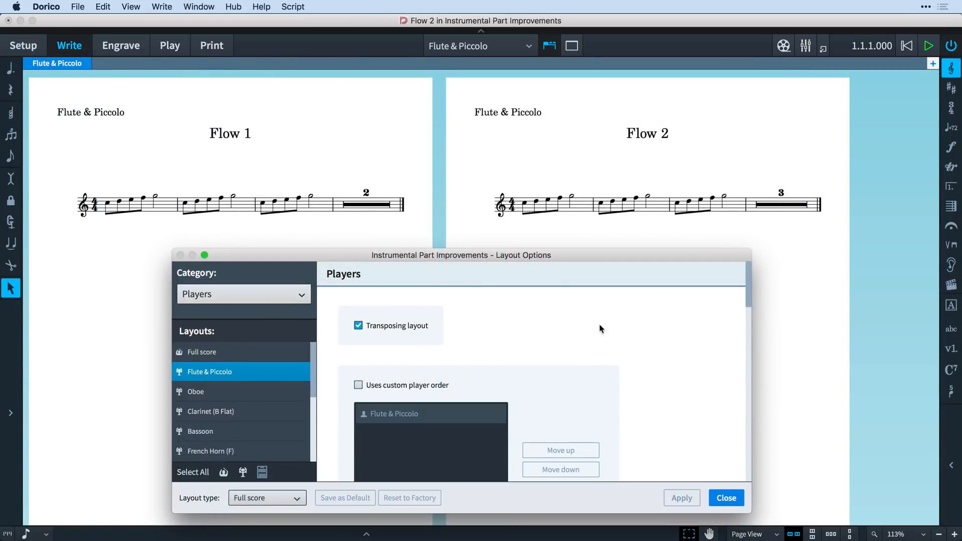
# Enable 'Show instrument change label at start of flow' for the Flute & Piccolo part and apply it.
pyautogui.scroll(-3)
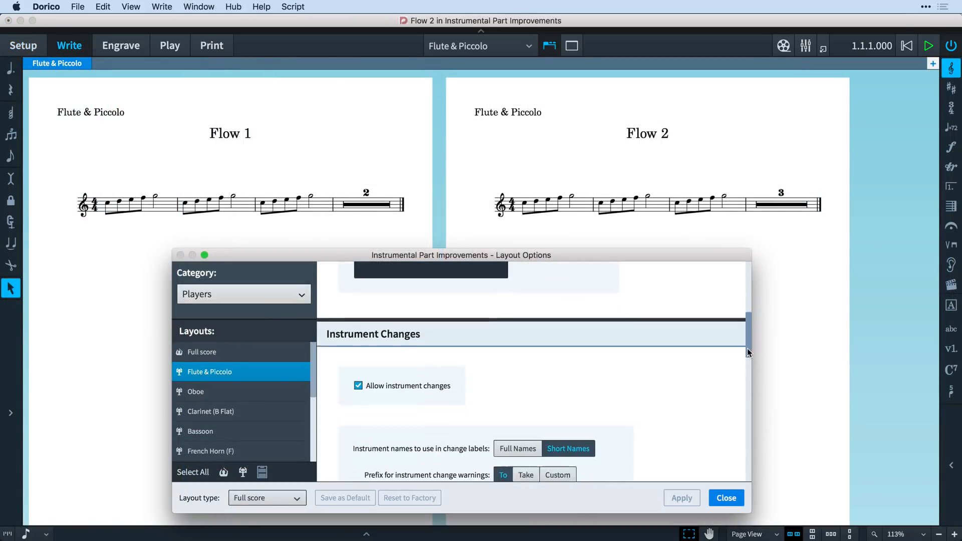
pyautogui.scroll(-3)
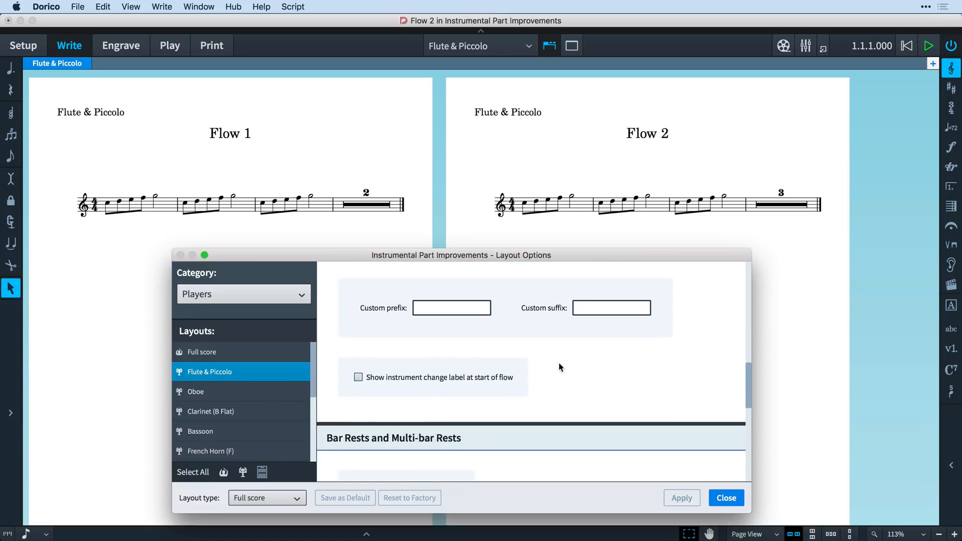
pyautogui.click(359, 377)
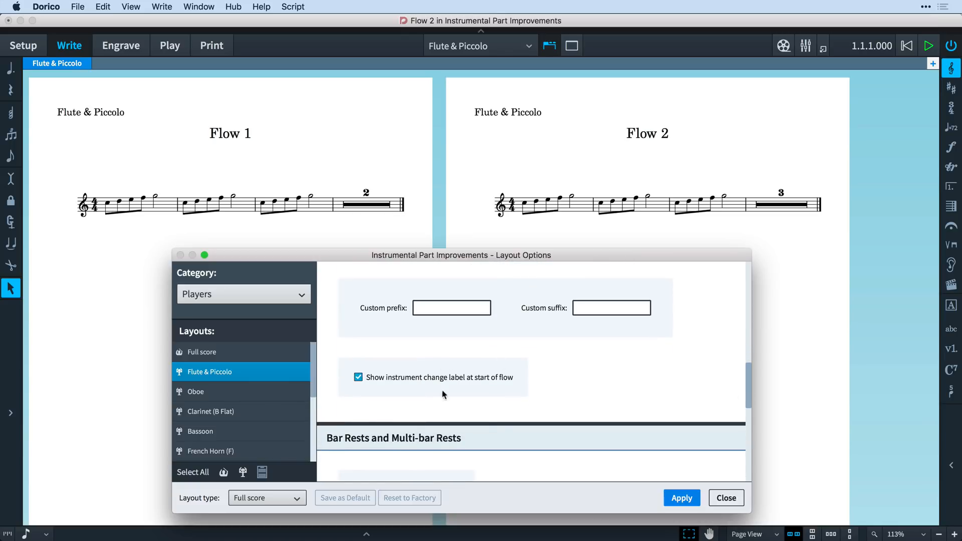
pyautogui.click(681, 498)
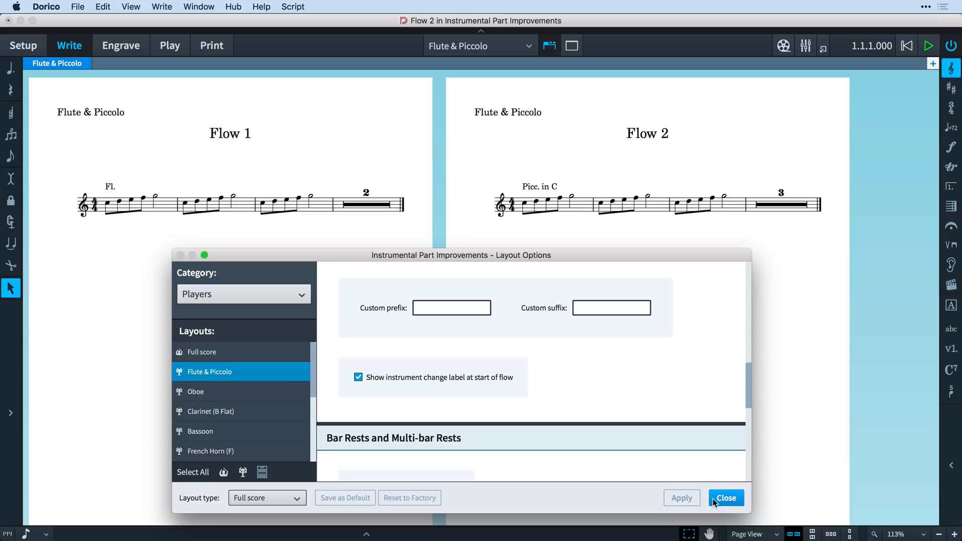
pyautogui.click(725, 497)
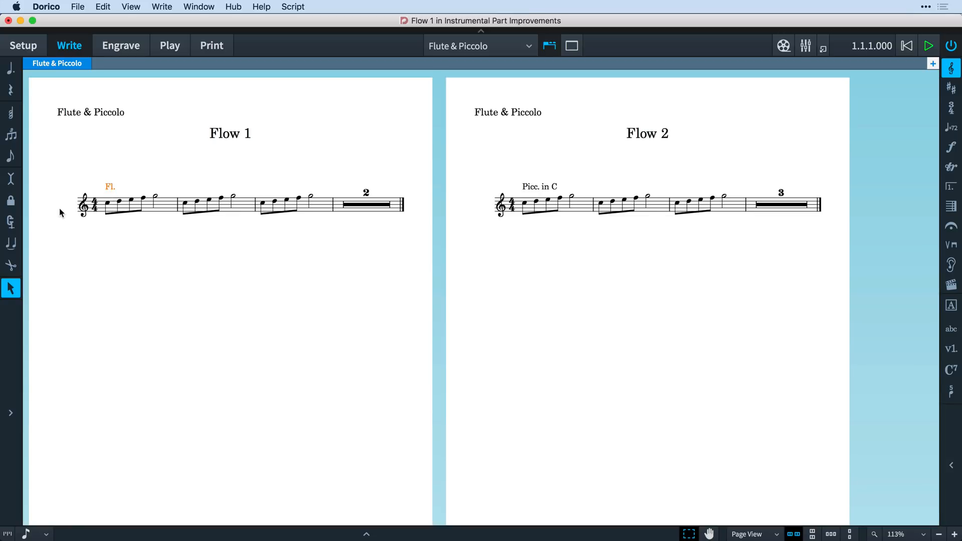
pyautogui.click(496, 202)
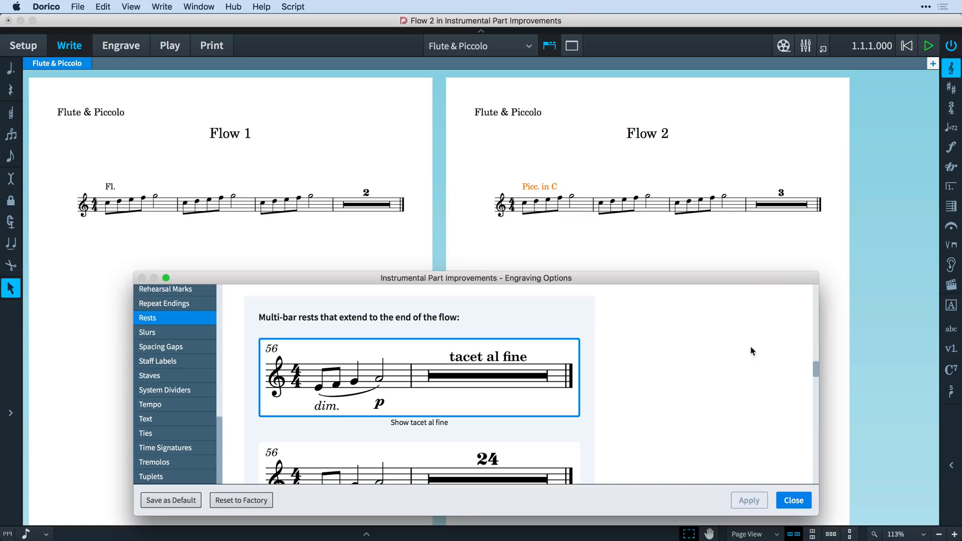
# Set the minimum bars for tacet al fine on final rests to 2 and apply.
pyautogui.scroll(-3)
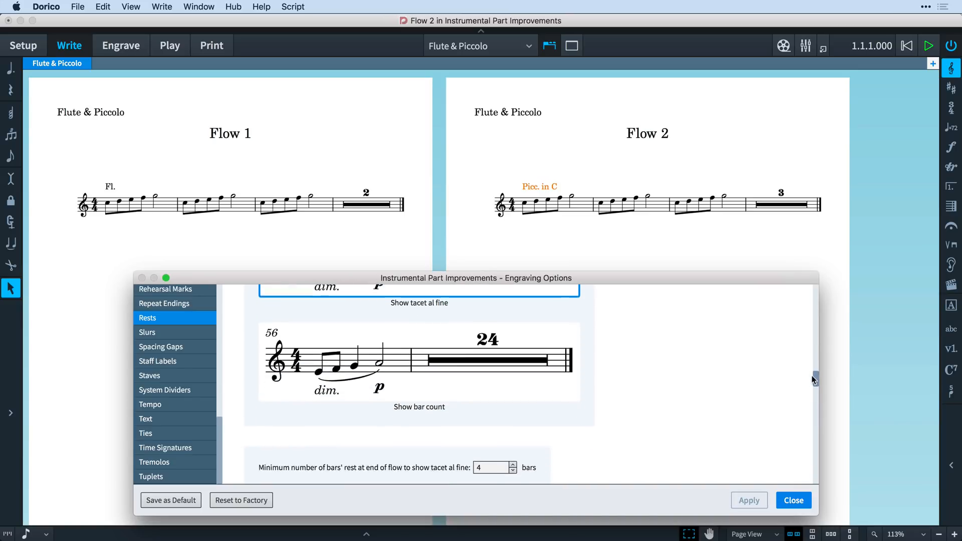
pyautogui.scroll(-3)
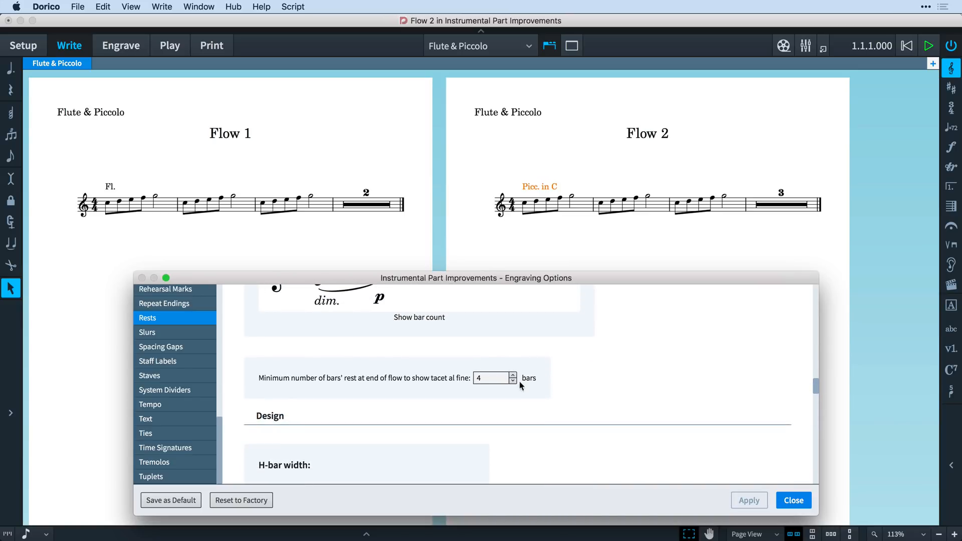
pyautogui.click(513, 380)
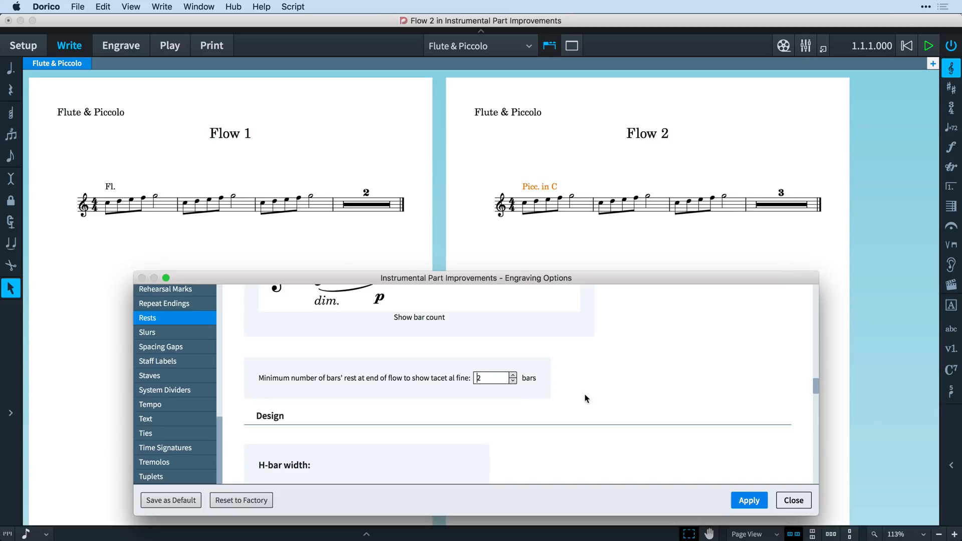
pyautogui.click(748, 500)
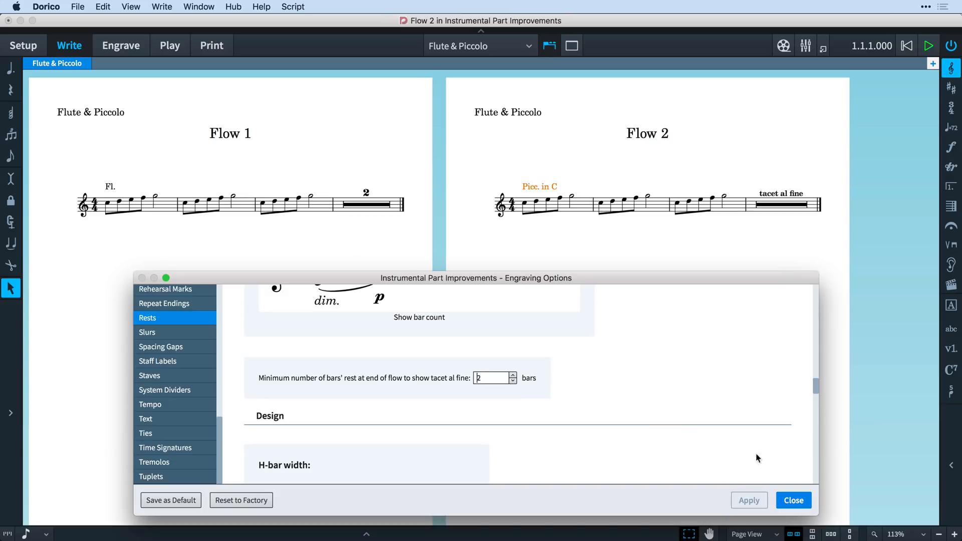
pyautogui.moveTo(809, 396)
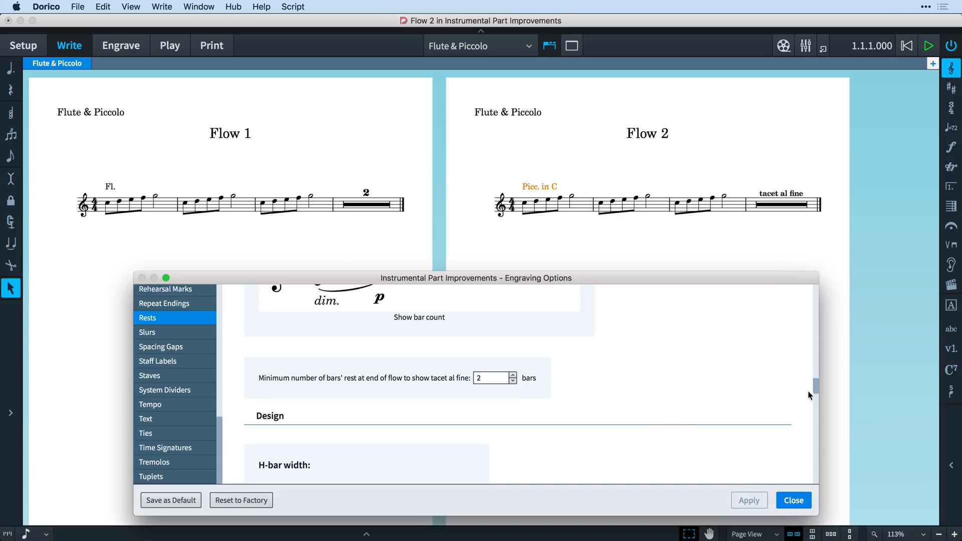
# Switch H-bar rests to fixed width, set the width to 6 spaces, apply and close.
pyautogui.scroll(-3)
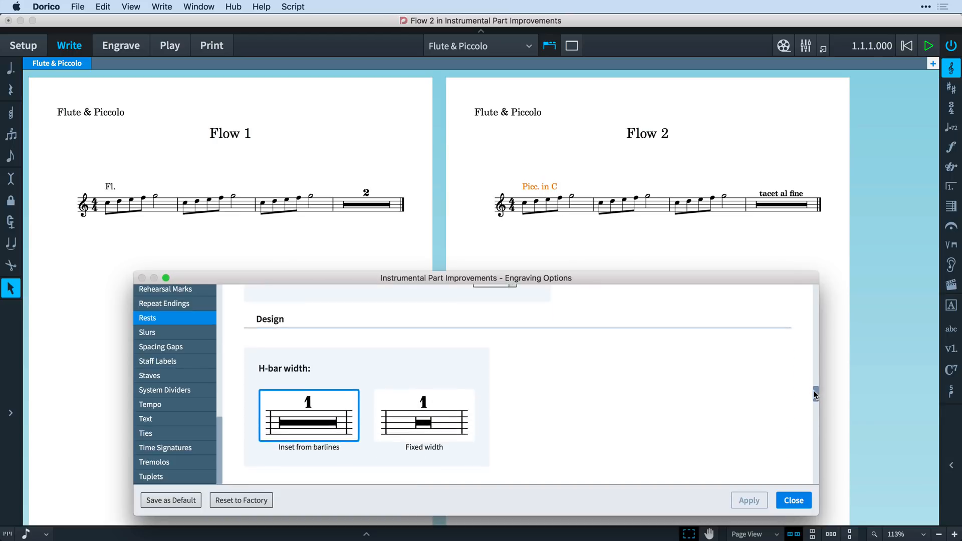
pyautogui.scroll(-3)
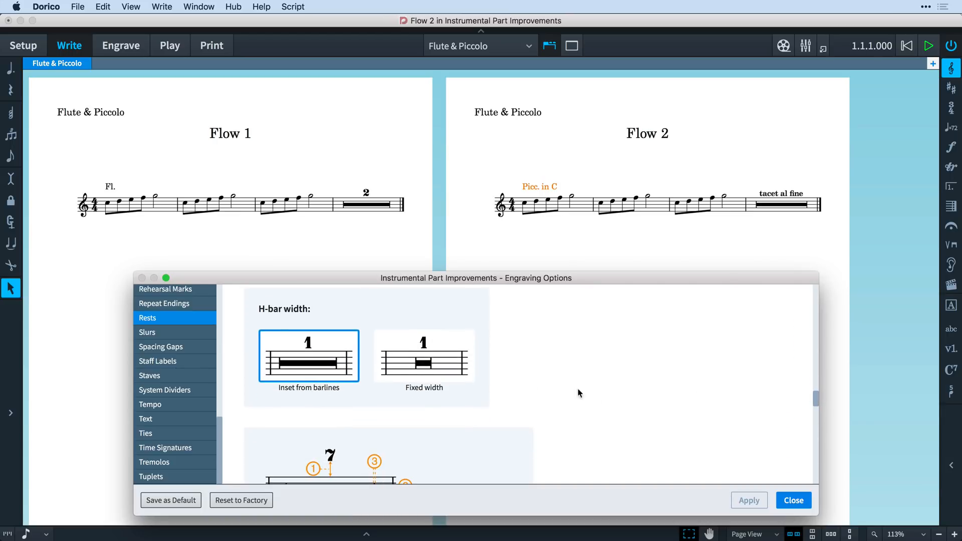
pyautogui.click(423, 355)
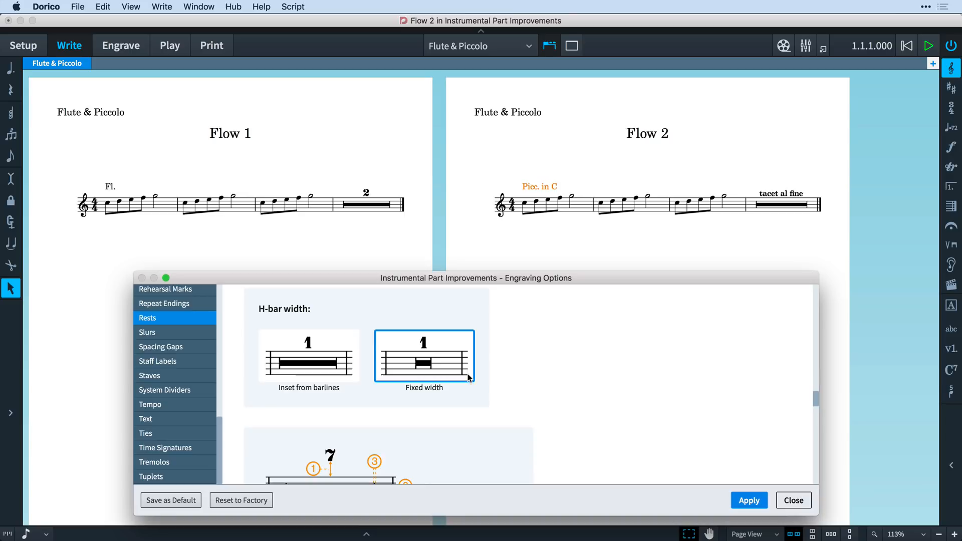
pyautogui.click(747, 500)
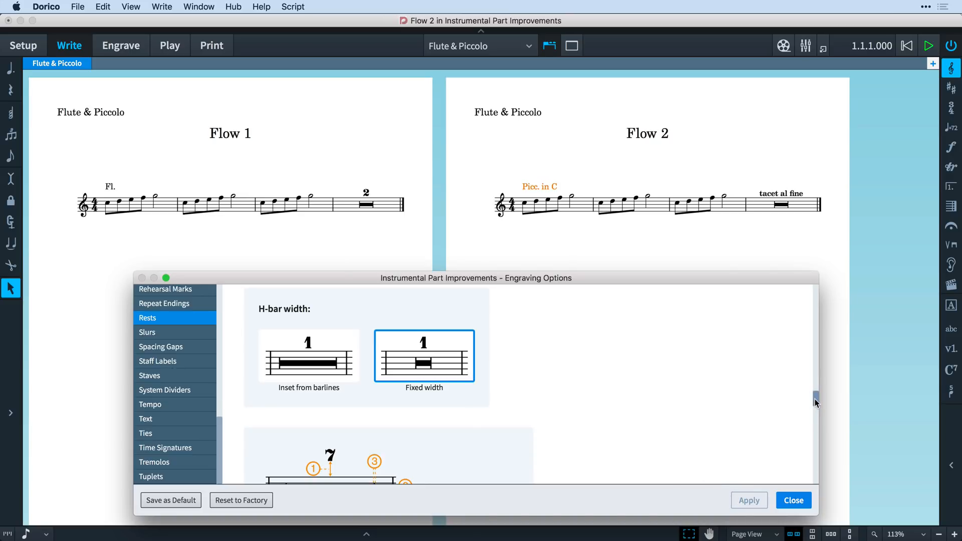
pyautogui.scroll(-3)
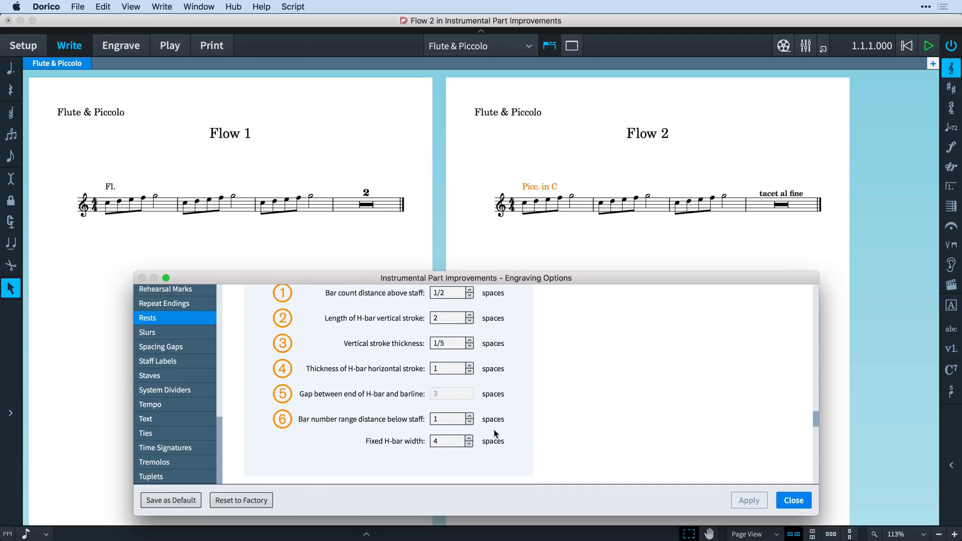
pyautogui.click(469, 438)
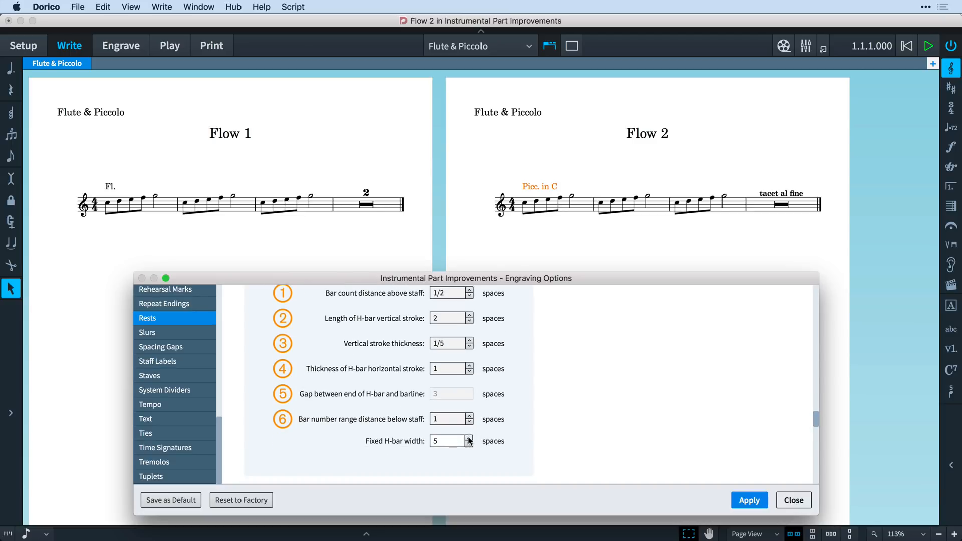
pyautogui.click(469, 438)
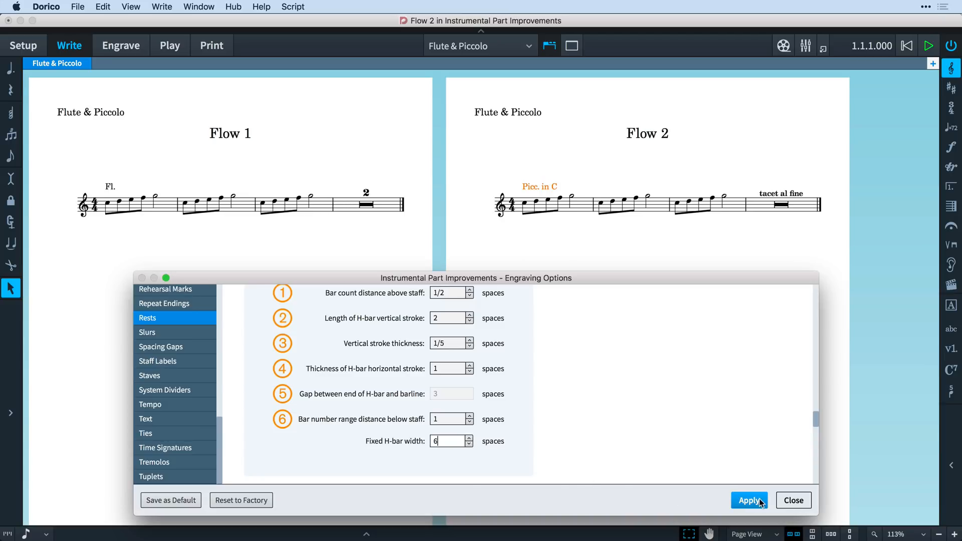
pyautogui.click(748, 500)
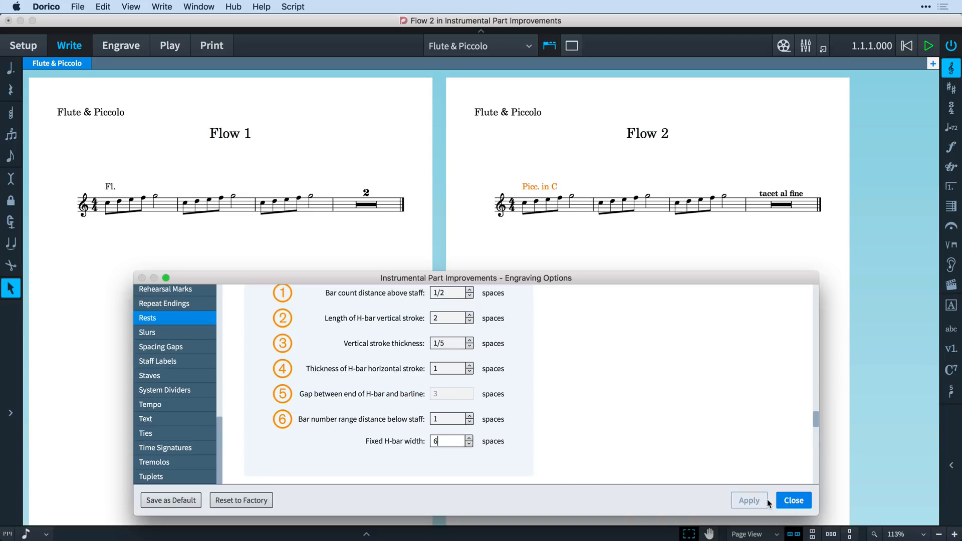
pyautogui.click(792, 500)
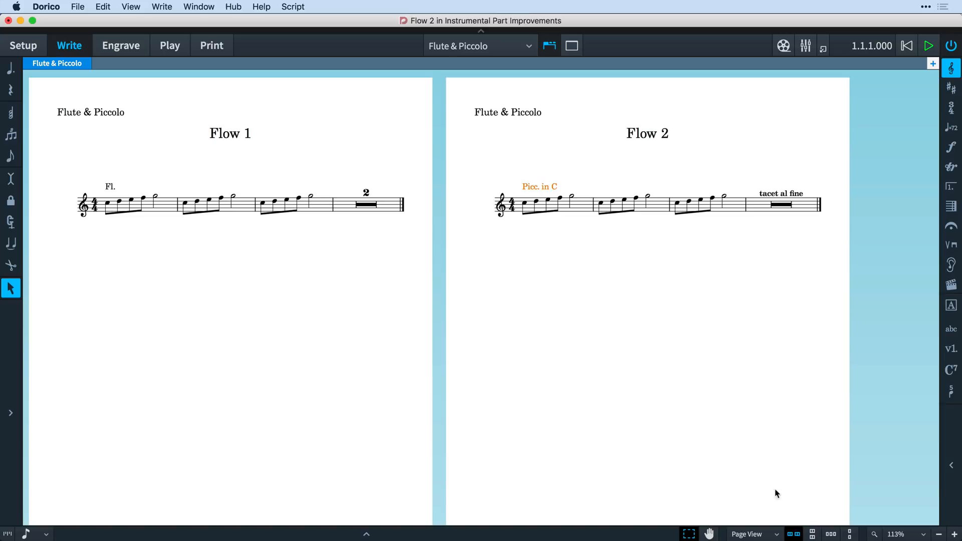